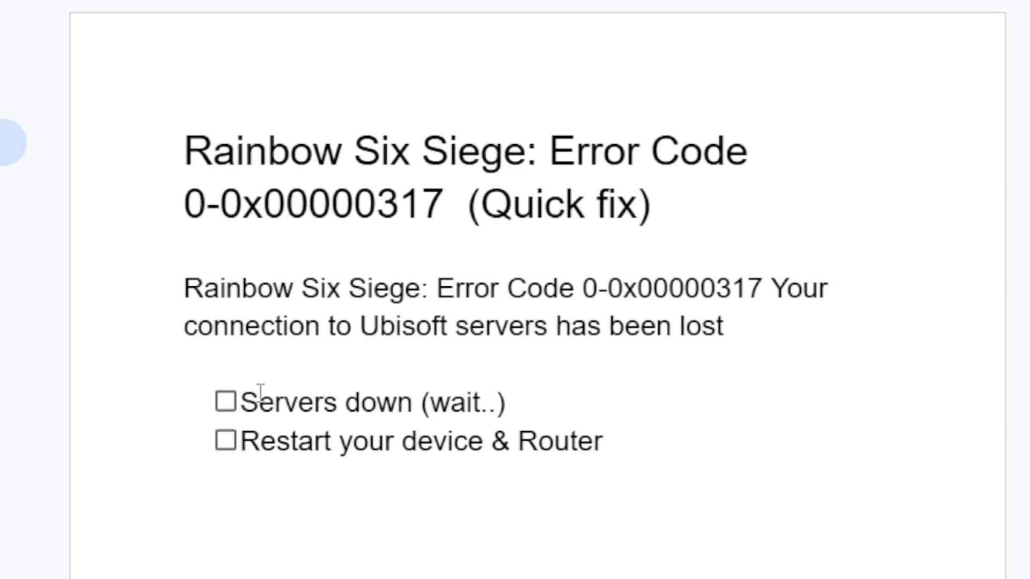
pyautogui.moveTo(450, 309)
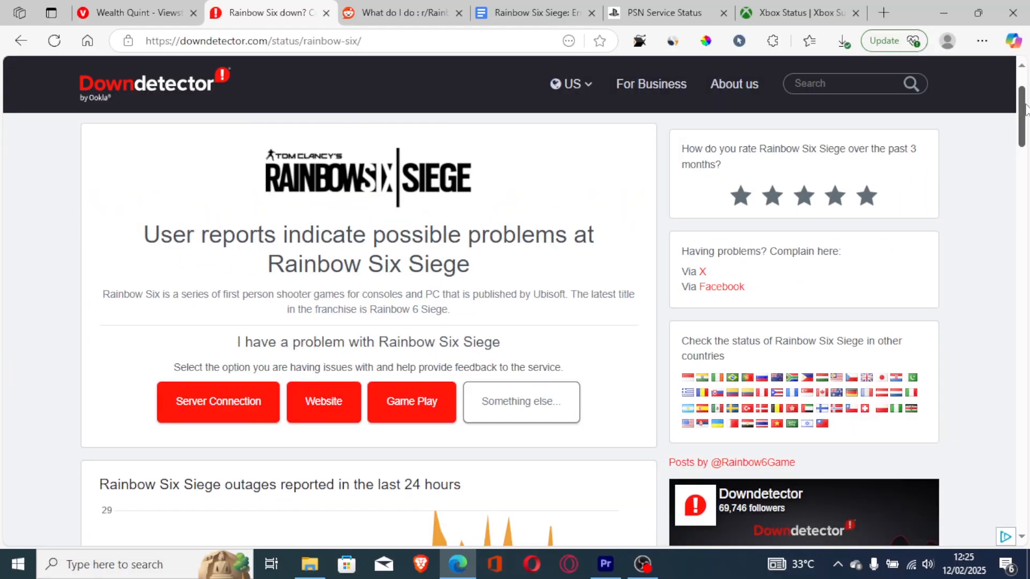
# Review the Downdetector Rainbow Six Siege outage chart and return to the error code notes
pyautogui.scroll(-3)
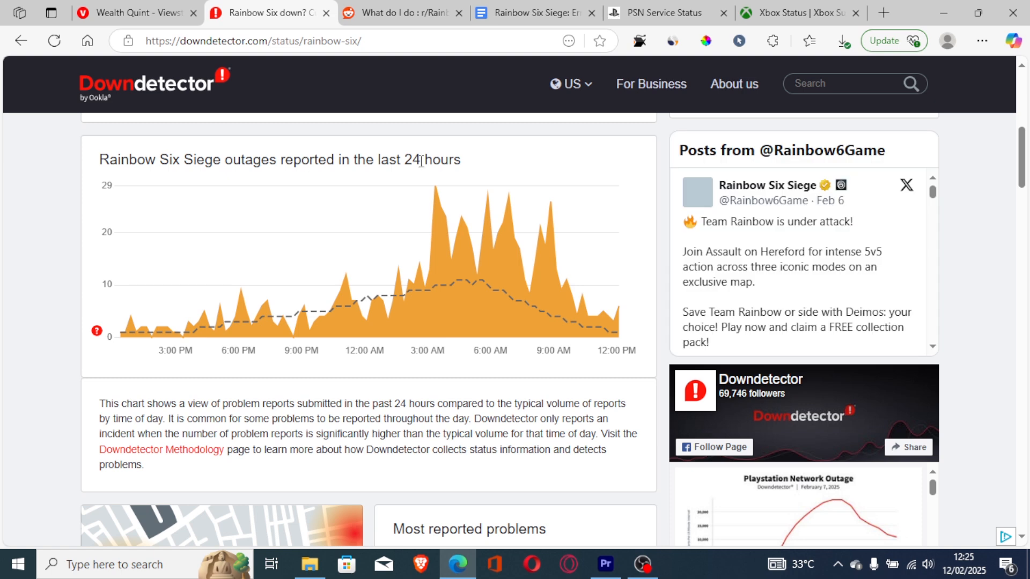
pyautogui.moveTo(511, 257)
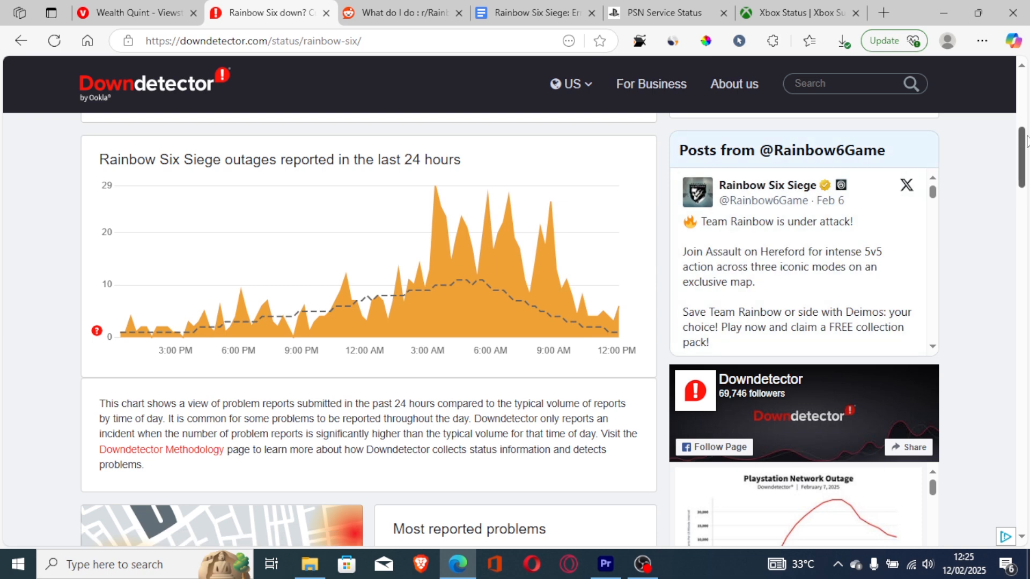
pyautogui.scroll(3)
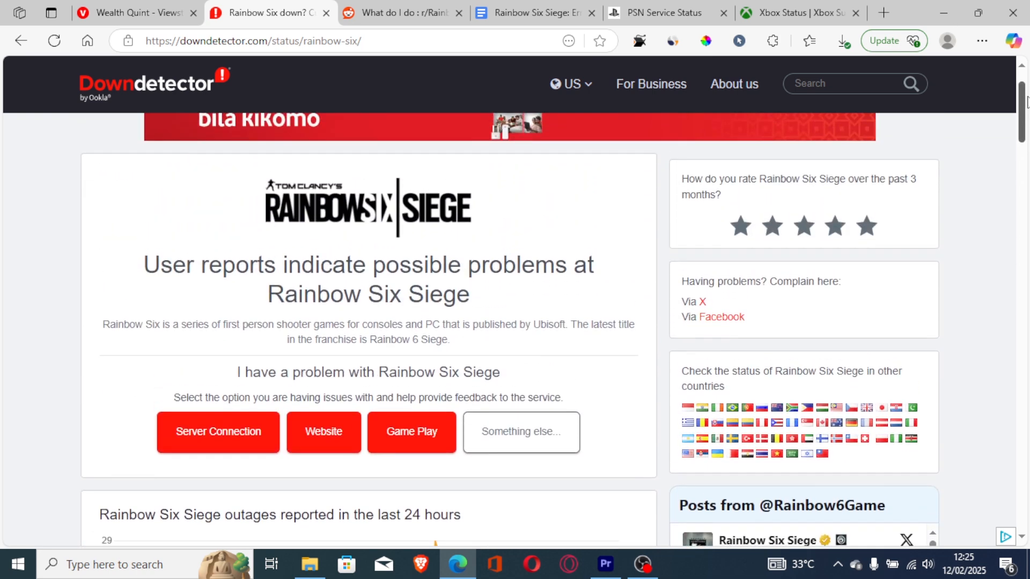
pyautogui.click(534, 13)
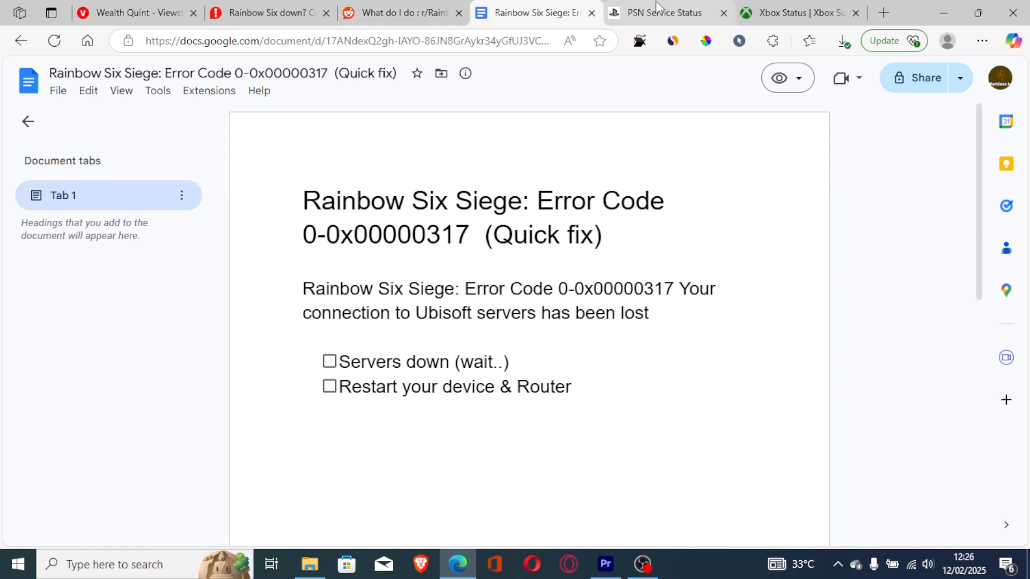
# Check the PlayStation Network status page showing all services up and running
pyautogui.click(663, 13)
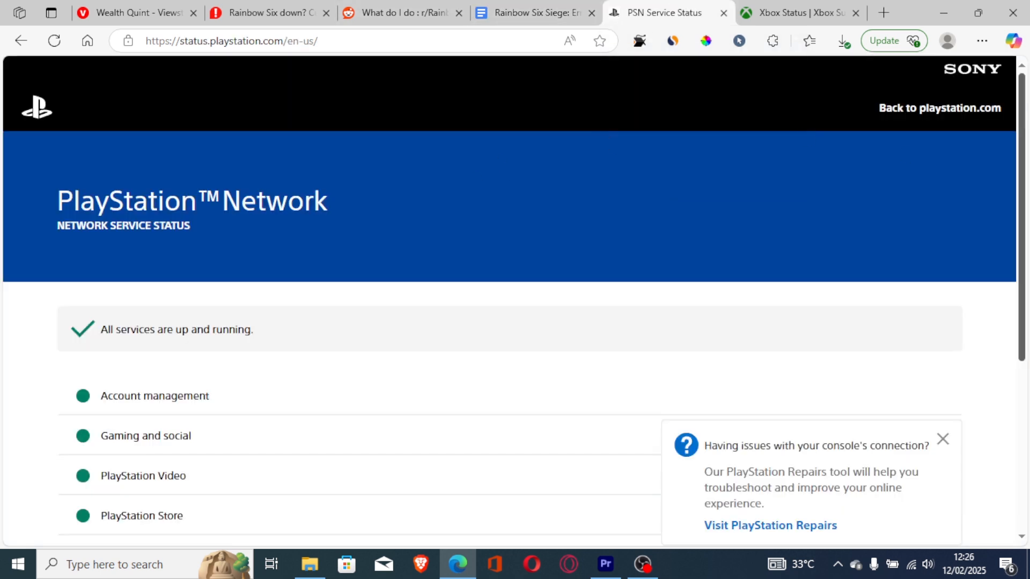
pyautogui.scroll(-3)
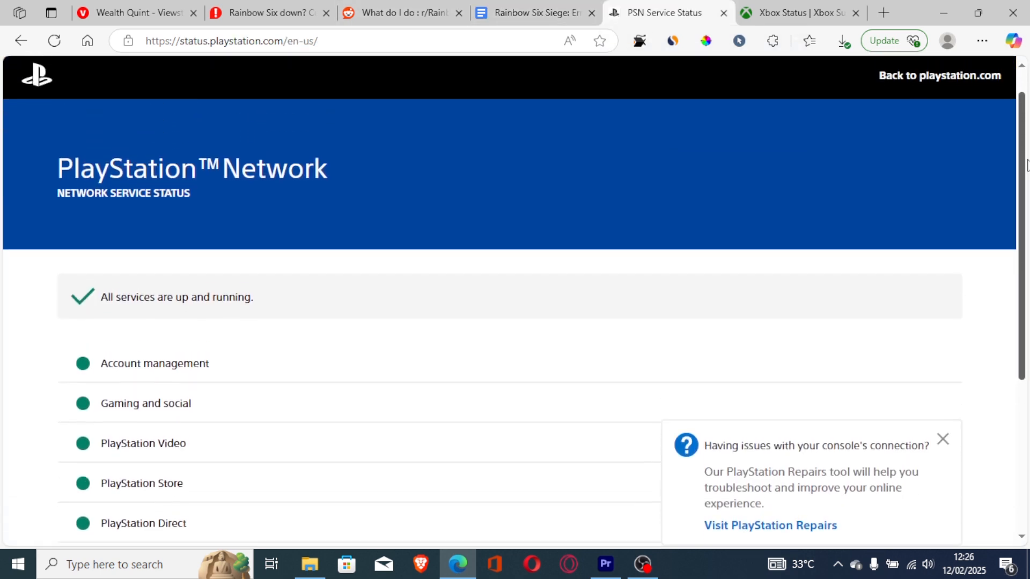
pyautogui.scroll(-3)
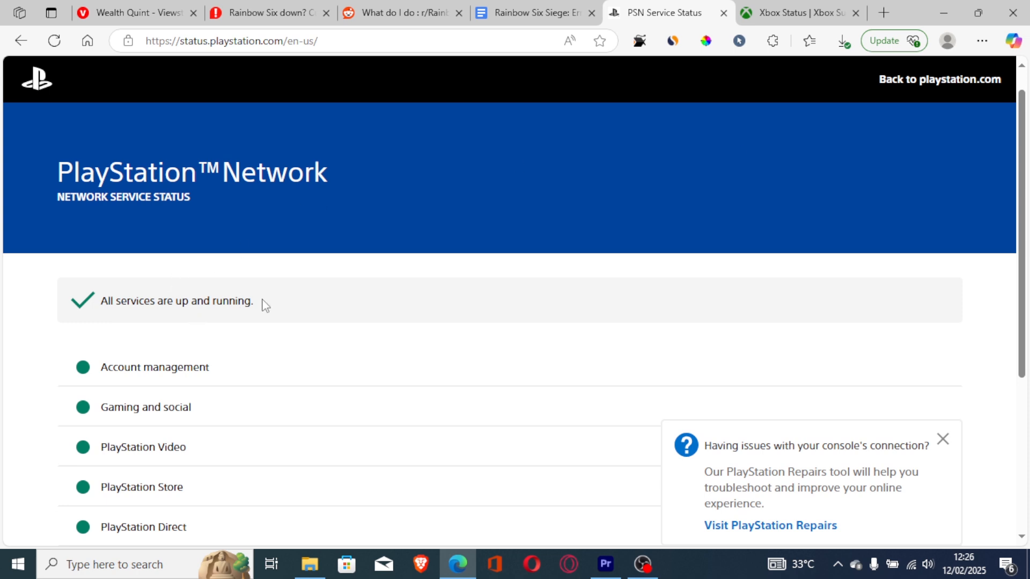
# Check Xbox Status Games & gaming maintenance, then return to the error code notes
pyautogui.click(792, 13)
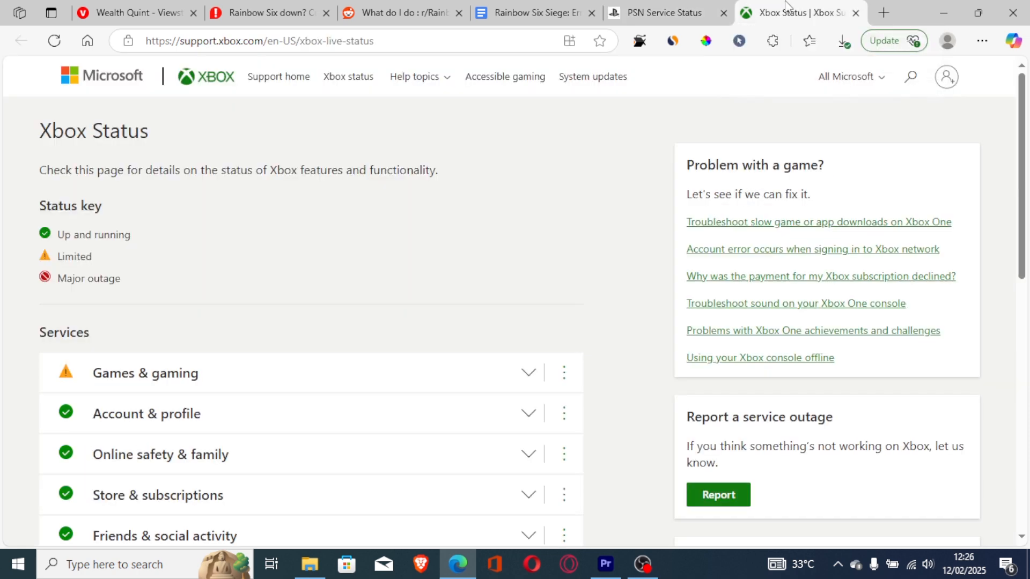
pyautogui.moveTo(150, 140)
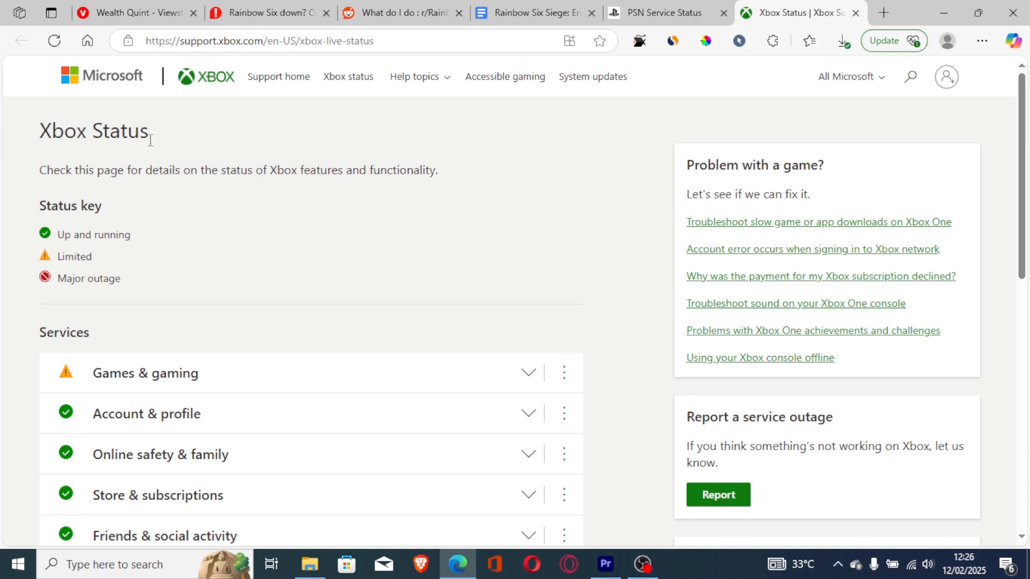
pyautogui.moveTo(285, 379)
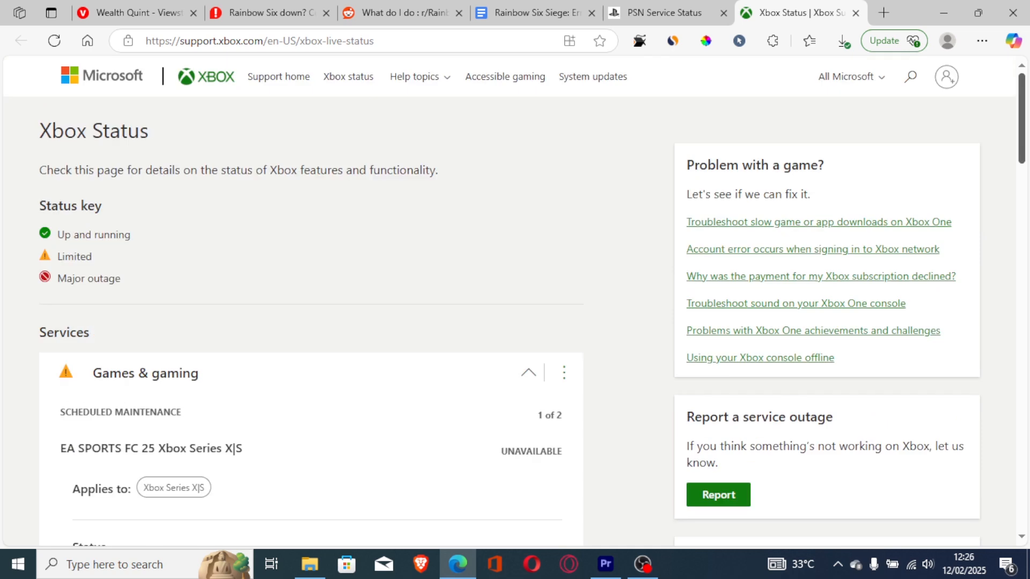
pyautogui.click(533, 13)
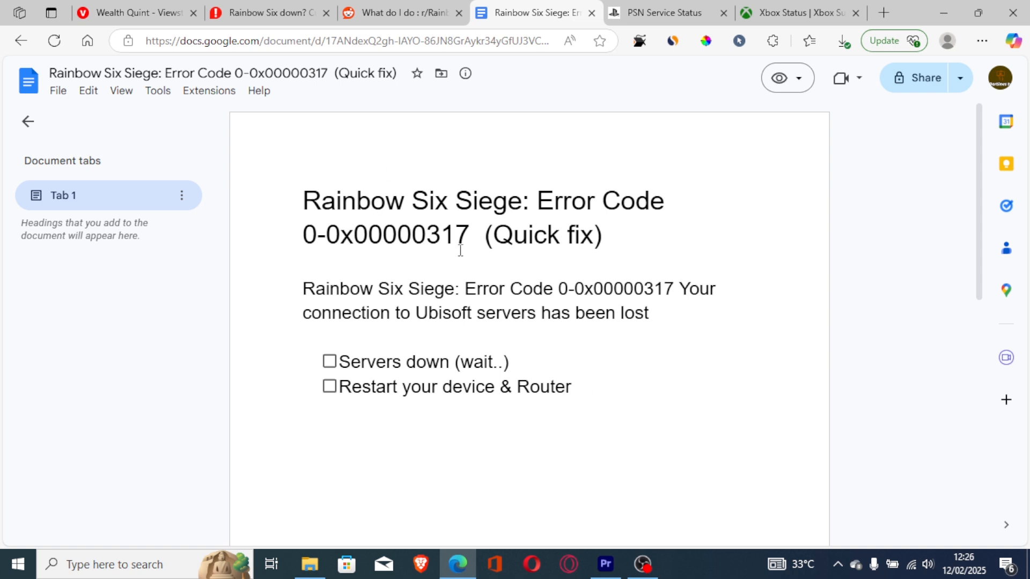
pyautogui.moveTo(401, 260)
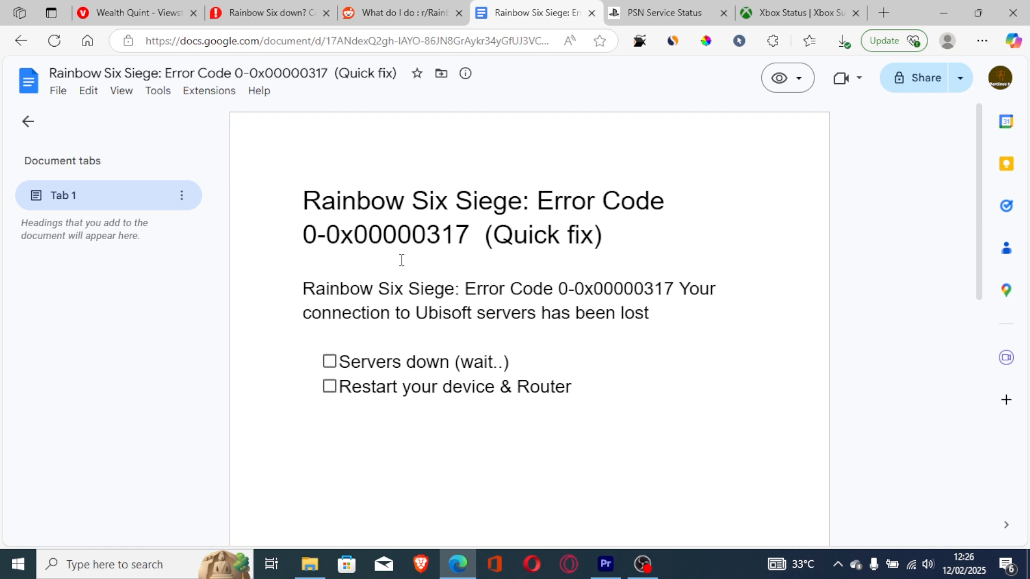
pyautogui.moveTo(621, 281)
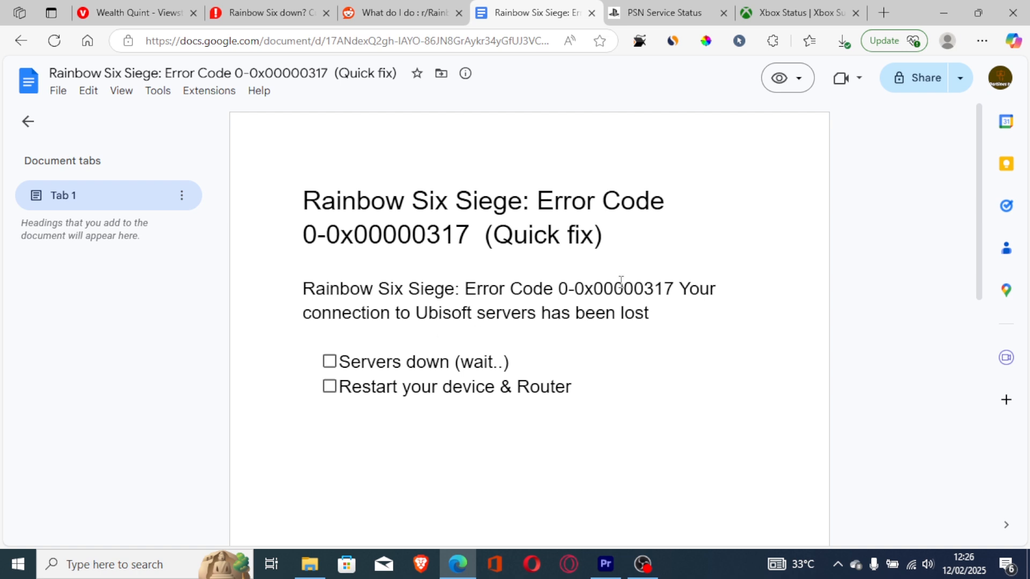